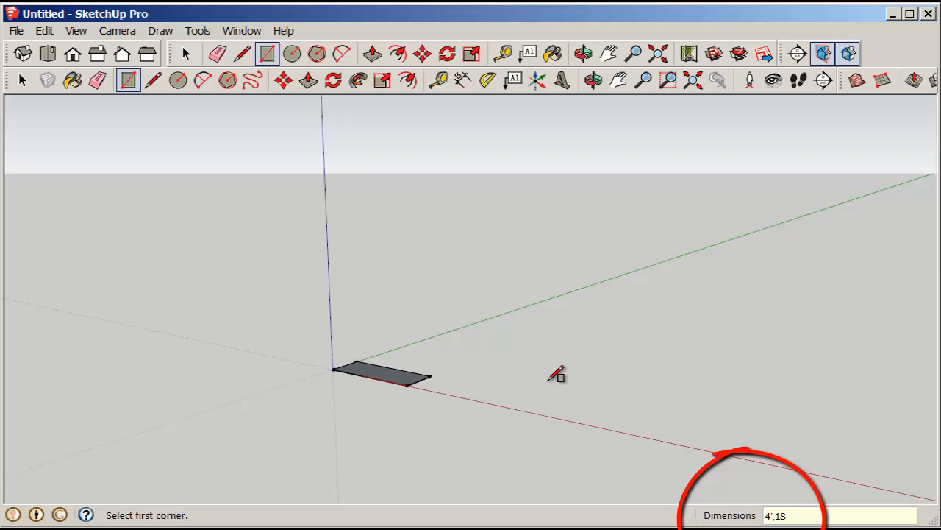
mouse_move(493, 358)
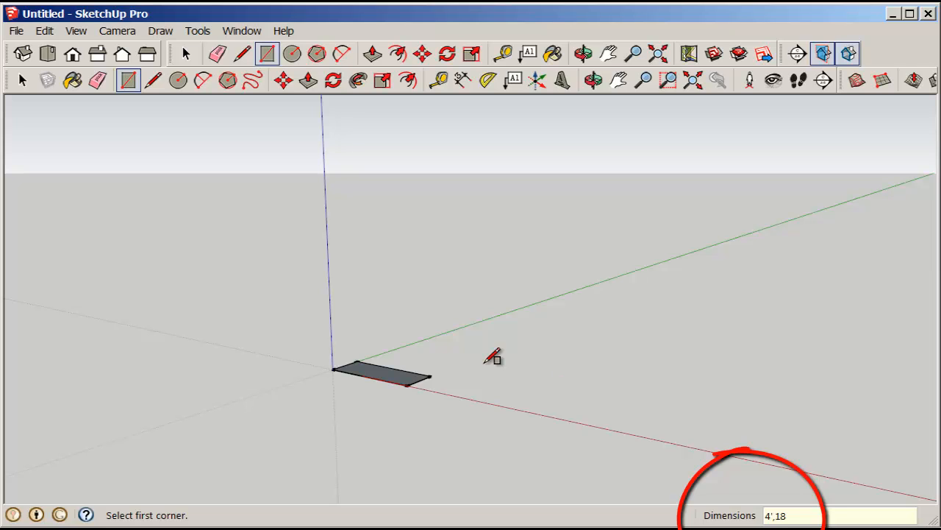
mouse_move(394, 375)
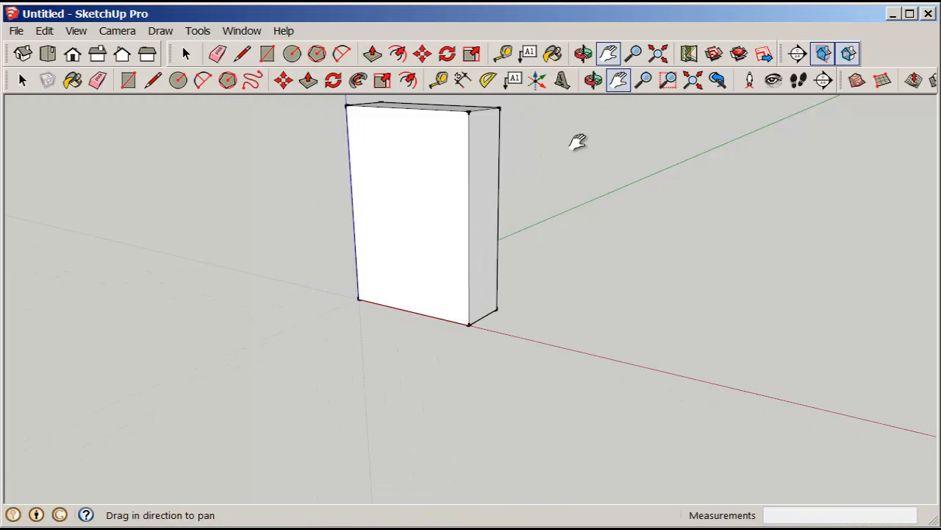
Offset the front face inward by 3 inches and push the inner face back into the box
left_click_drag(576, 141, 400, 281)
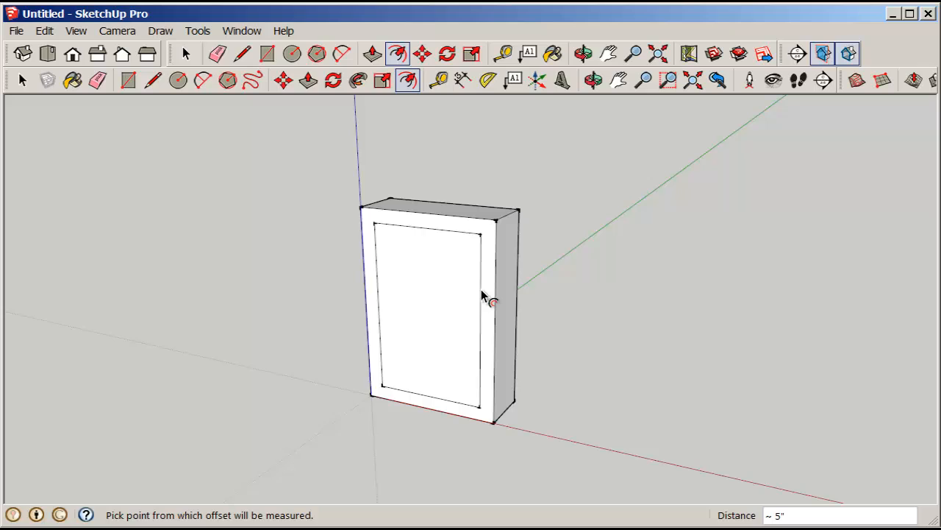
type("3")
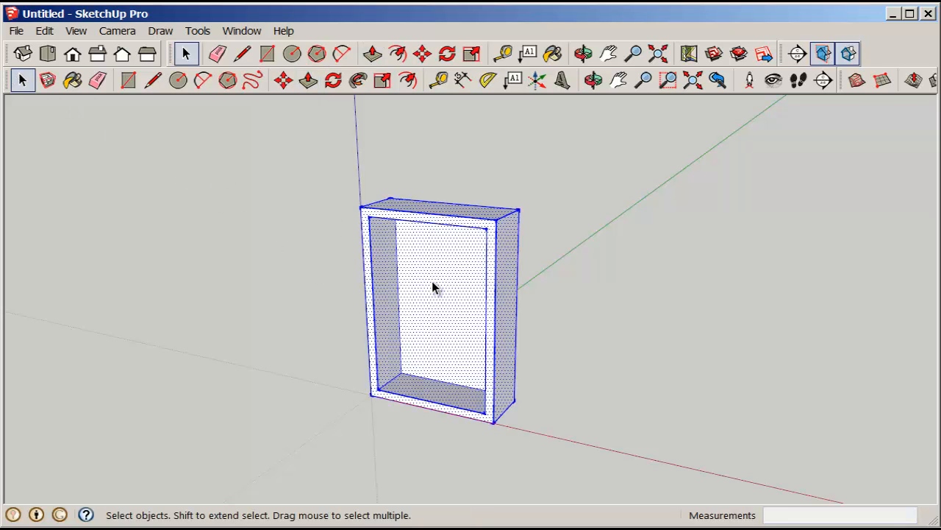
Reframe the view so the hollow bookcase body stands head-on and fills the screen
right_click(432, 287)
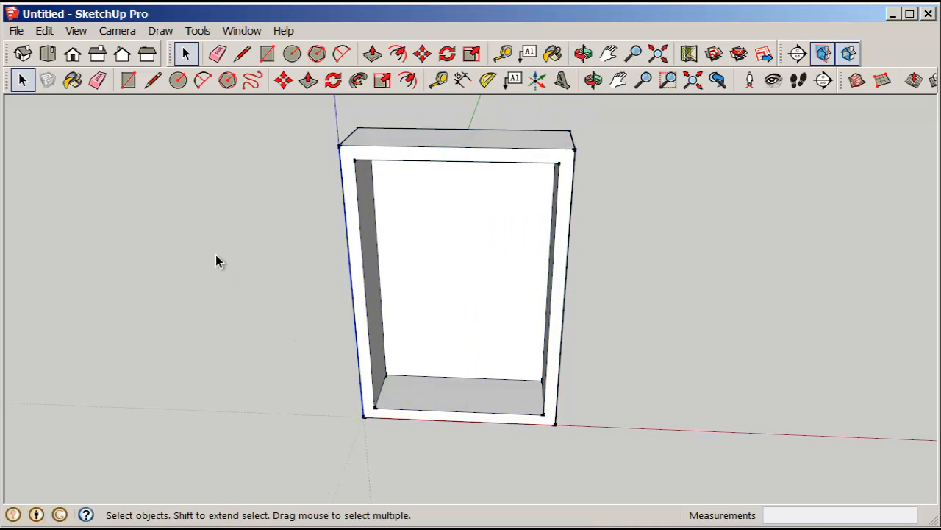
Select the inner bottom face of the bookcase as the future shelf
left_click(268, 53)
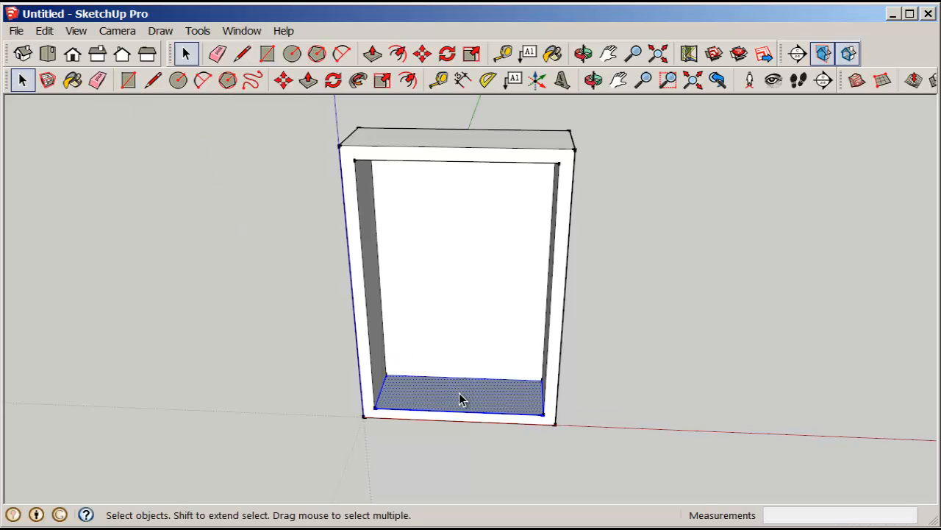
Make the inner bottom face into a component named 'shelf'
right_click(458, 400)
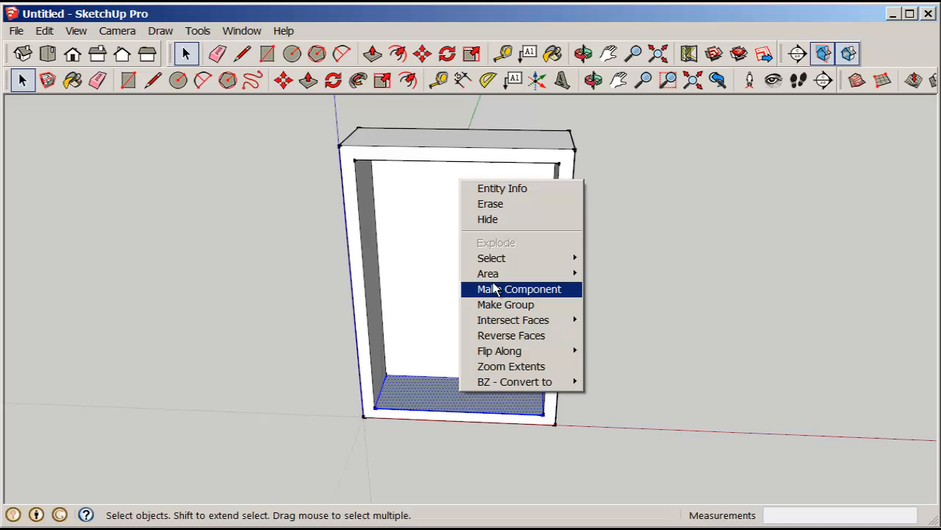
left_click(519, 289)
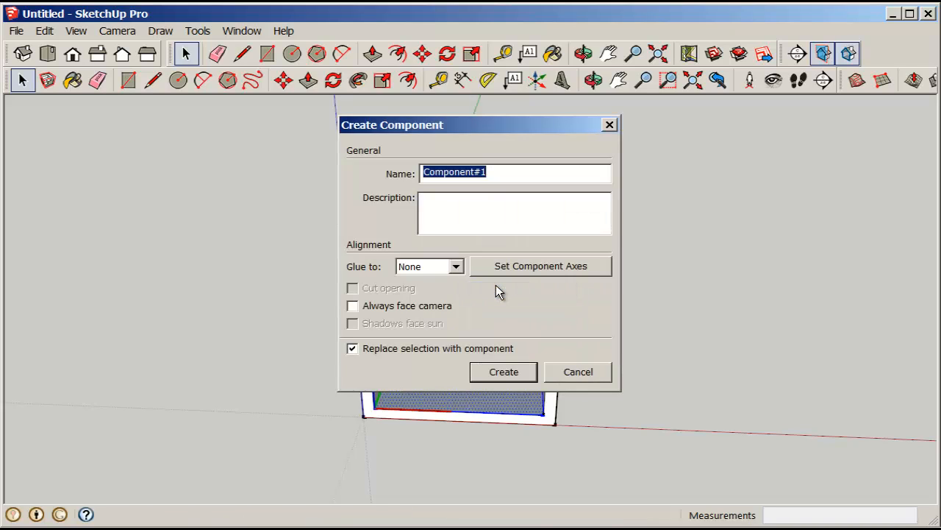
type("shelf")
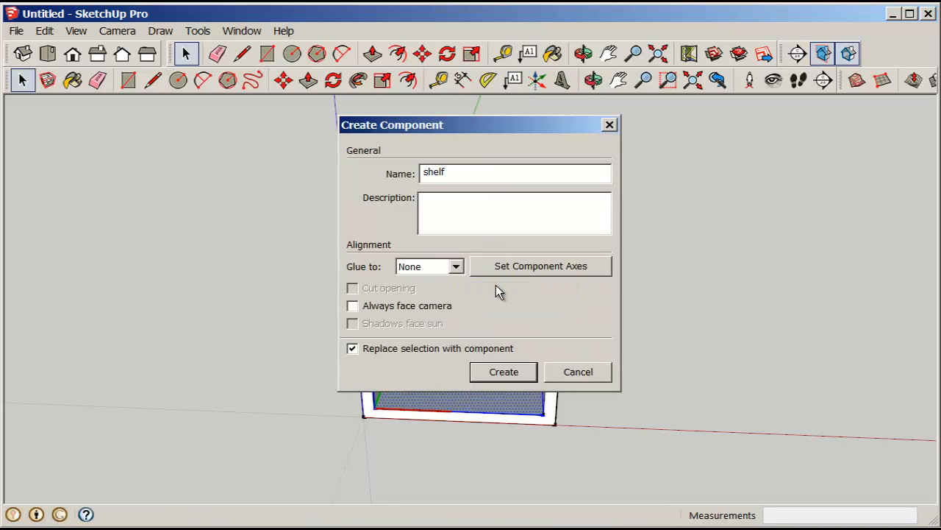
left_click(503, 371)
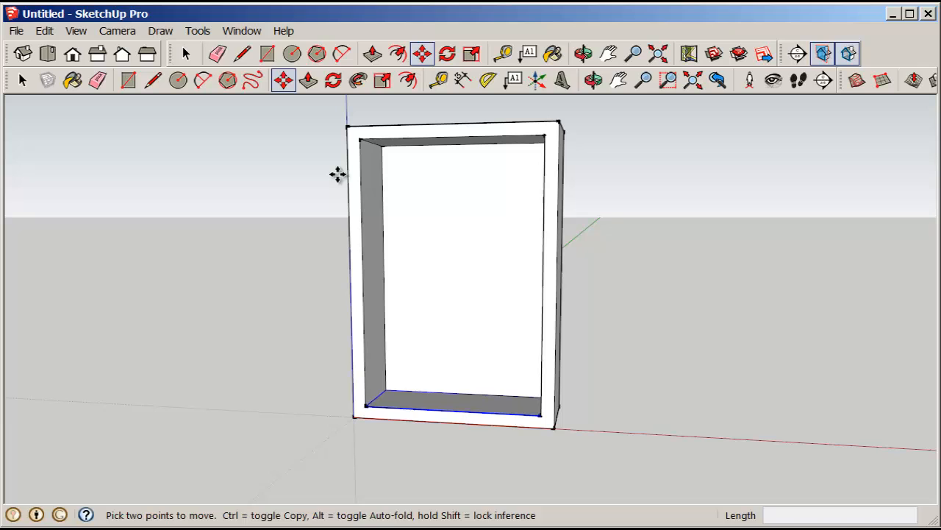
mouse_move(386, 390)
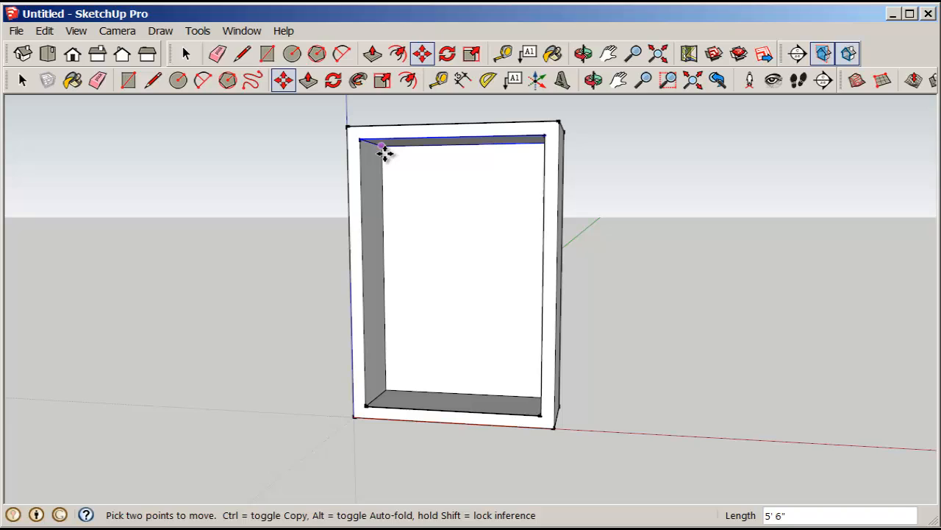
mouse_move(70, 338)
type("/")
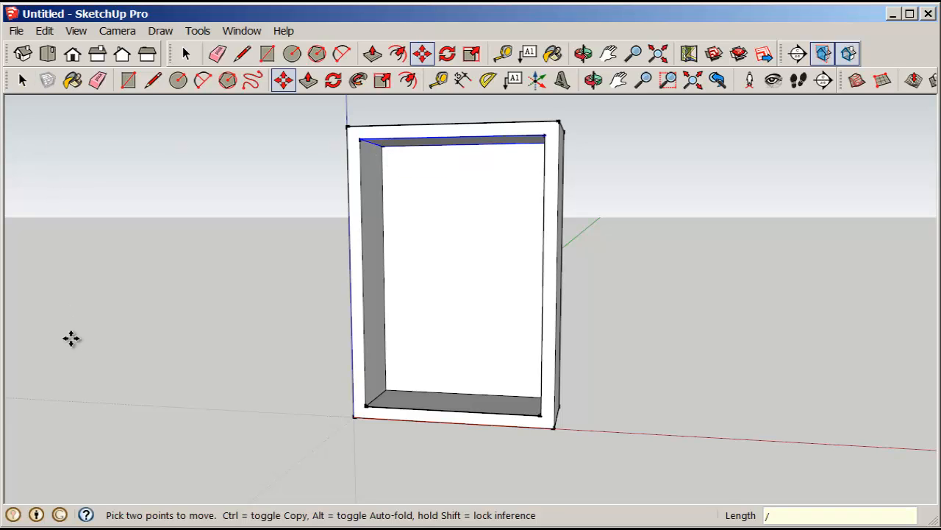
Copy the shelf upward and array it with /3 into evenly spaced shelves
type("3")
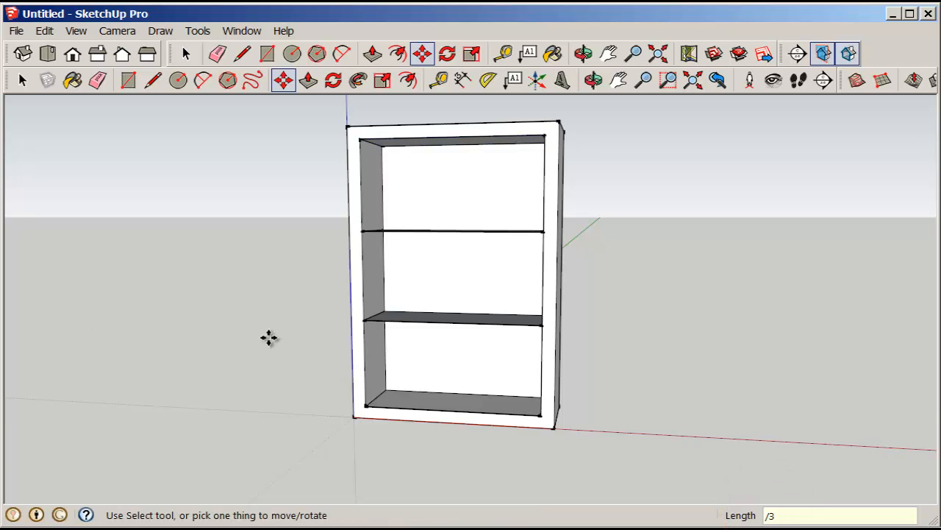
mouse_move(15, 100)
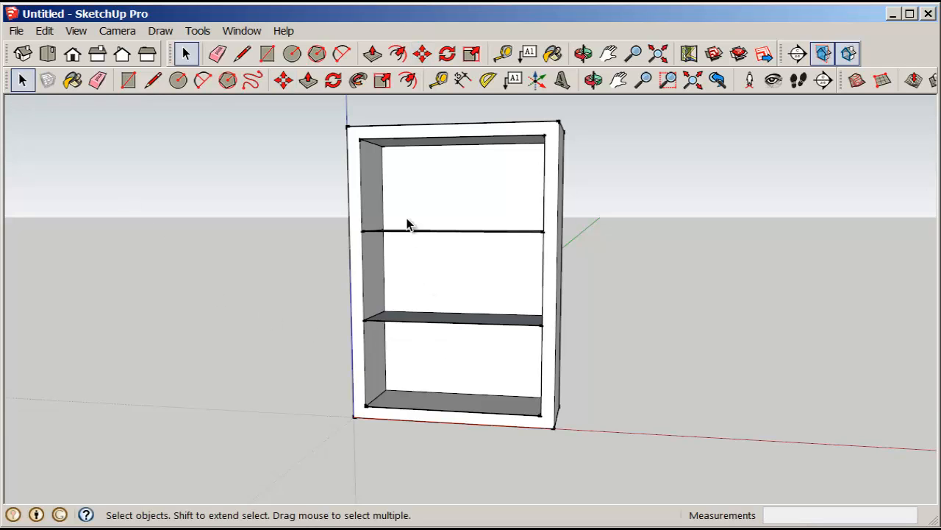
mouse_move(403, 197)
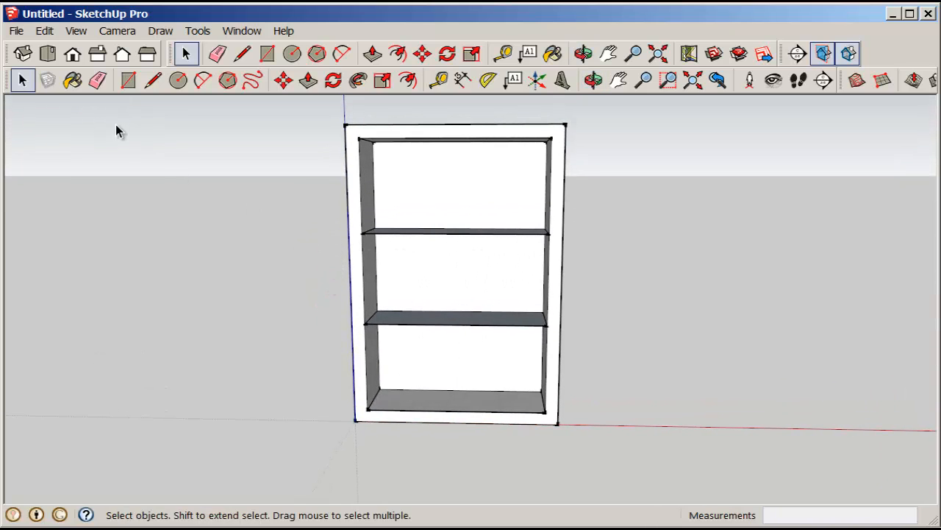
Select the bottom shelf and orbit to look down on the bookcase top
left_click(493, 404)
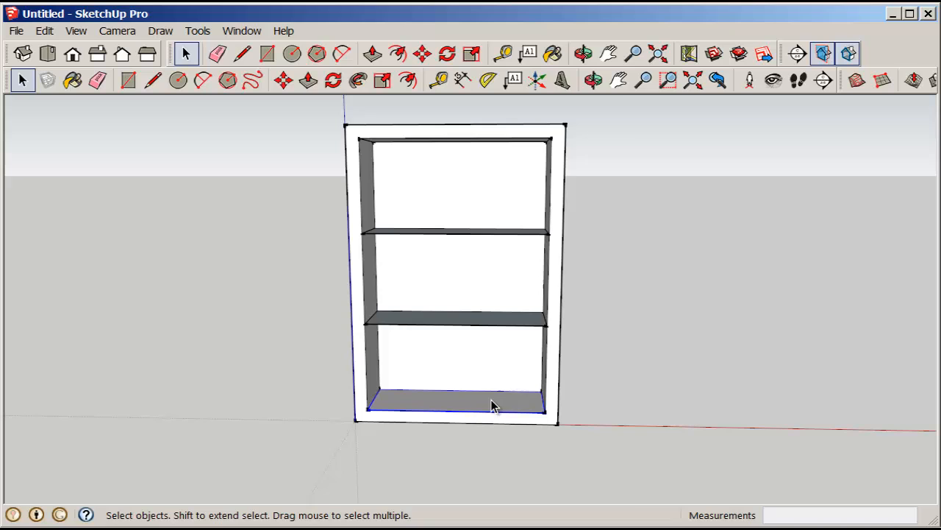
right_click(493, 404)
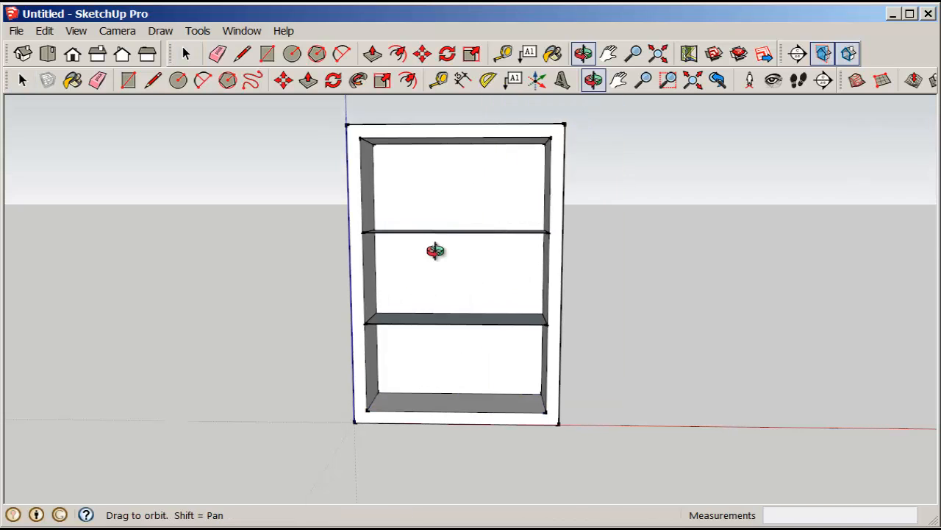
right_click(435, 250)
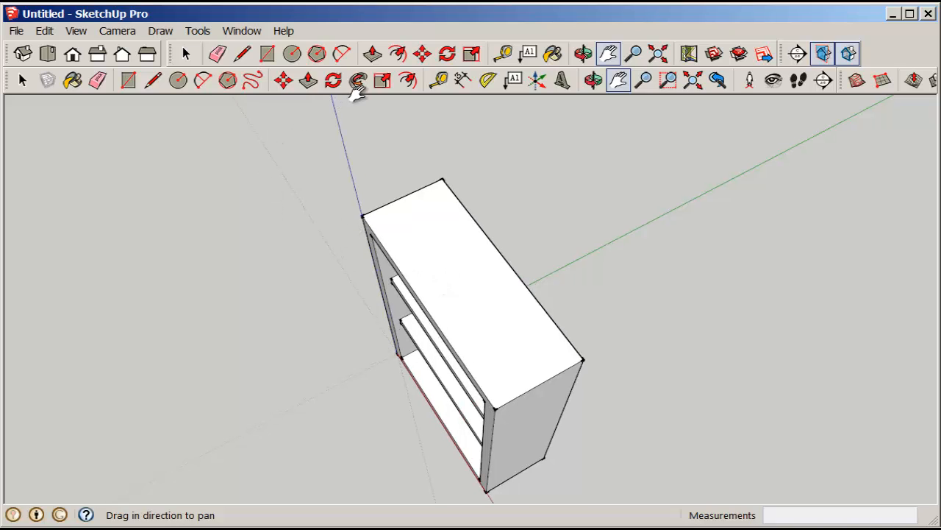
Offset the top face inward and pull the outer strip up about 3 3/8 inches into a rim
left_click(409, 80)
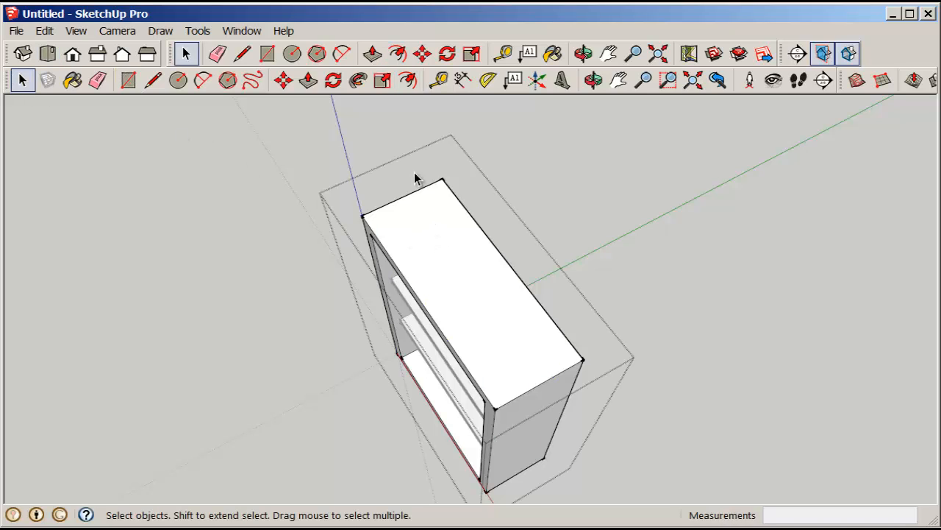
left_click(406, 79)
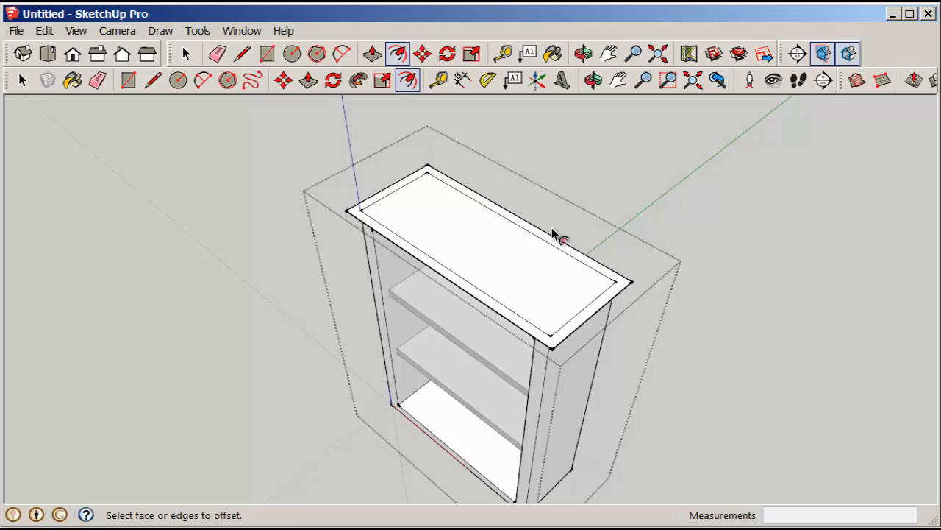
left_click(203, 79)
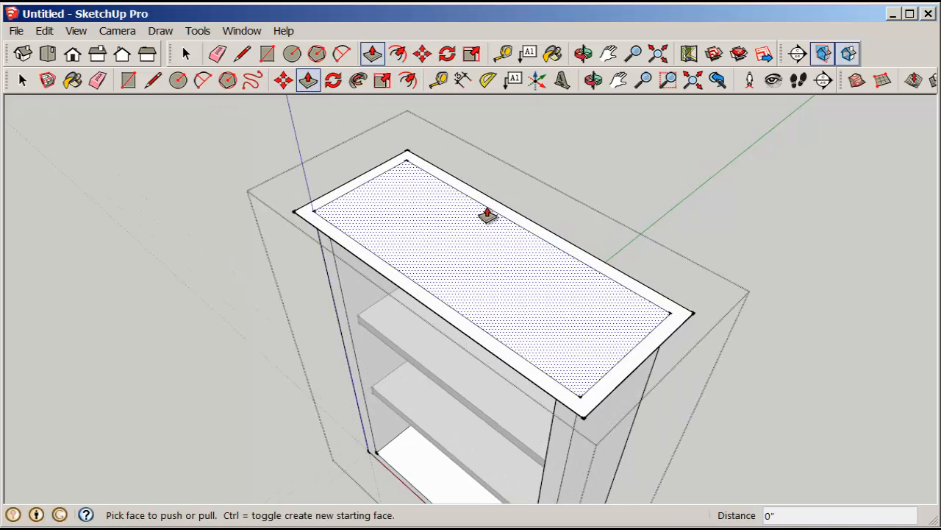
left_click_drag(485, 213, 485, 184)
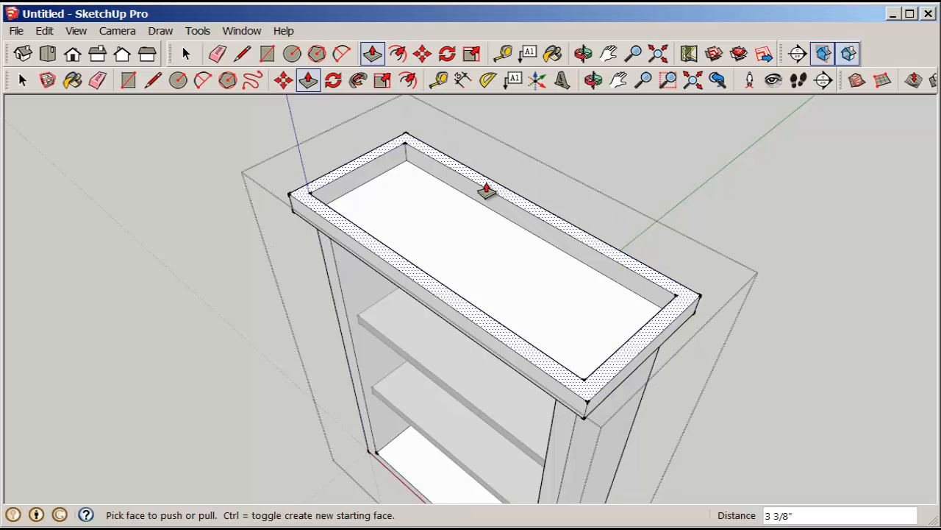